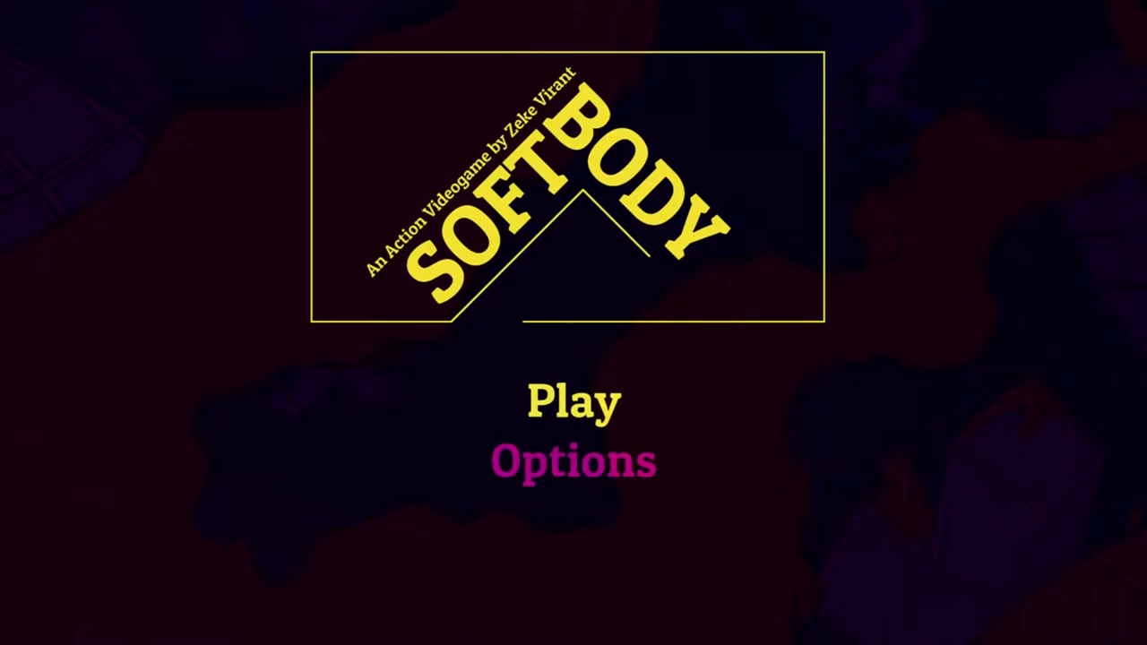
{"action": "left_click", "coordinate": [574, 402]}
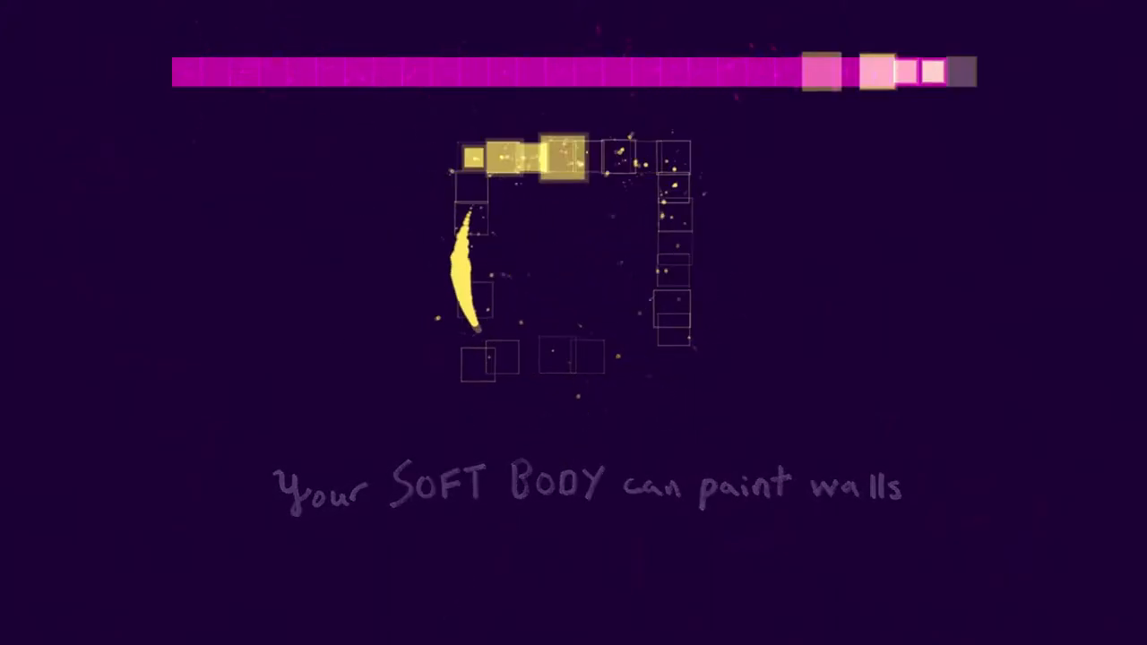